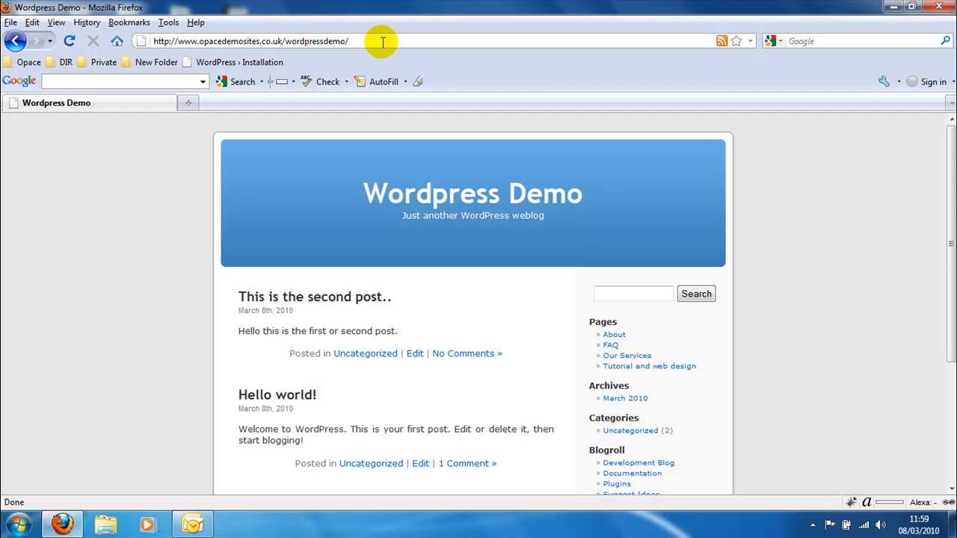
Load the admin dashboard by appending wp-admin to the site URL
type("wp-admin/")
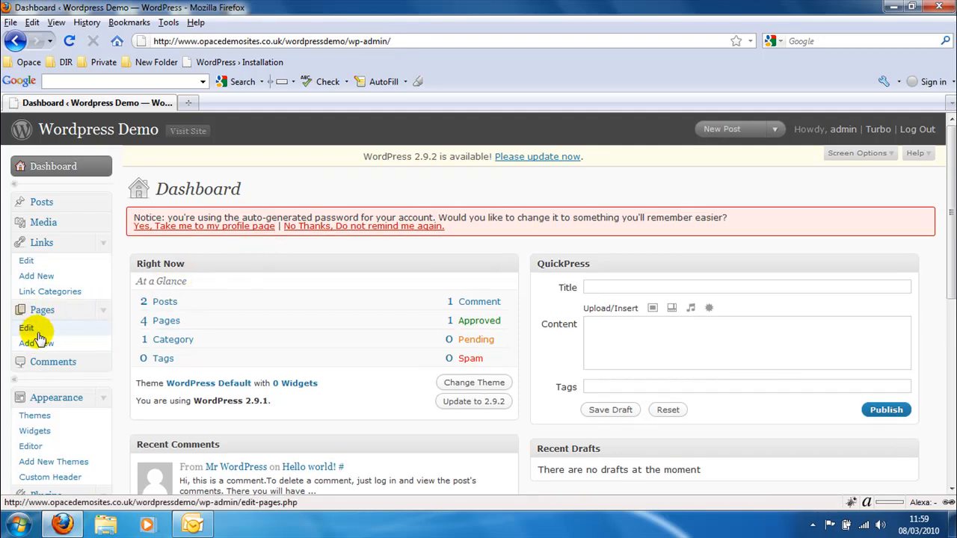
Show the Edit Pages list with all five site pages, including the draft 'Test page'
left_click(27, 327)
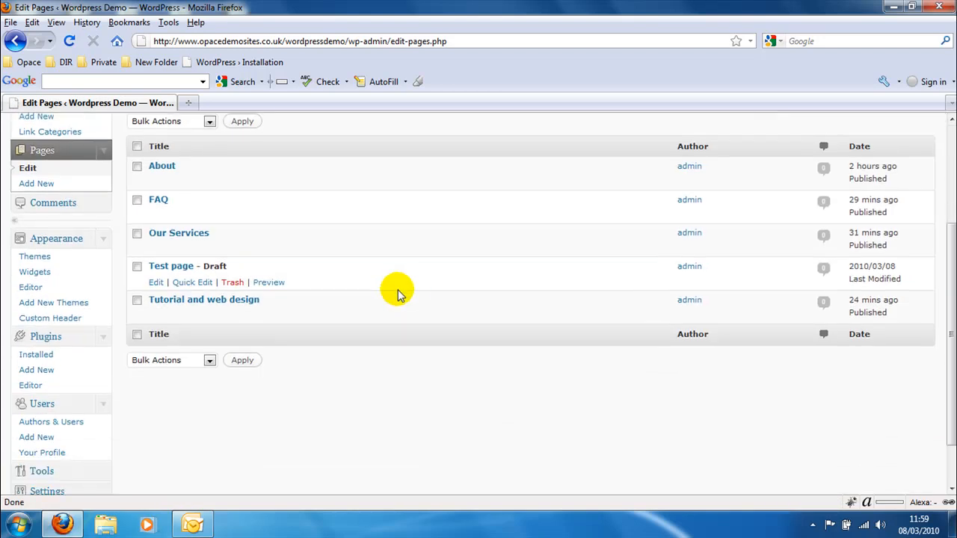
scroll("down", 3)
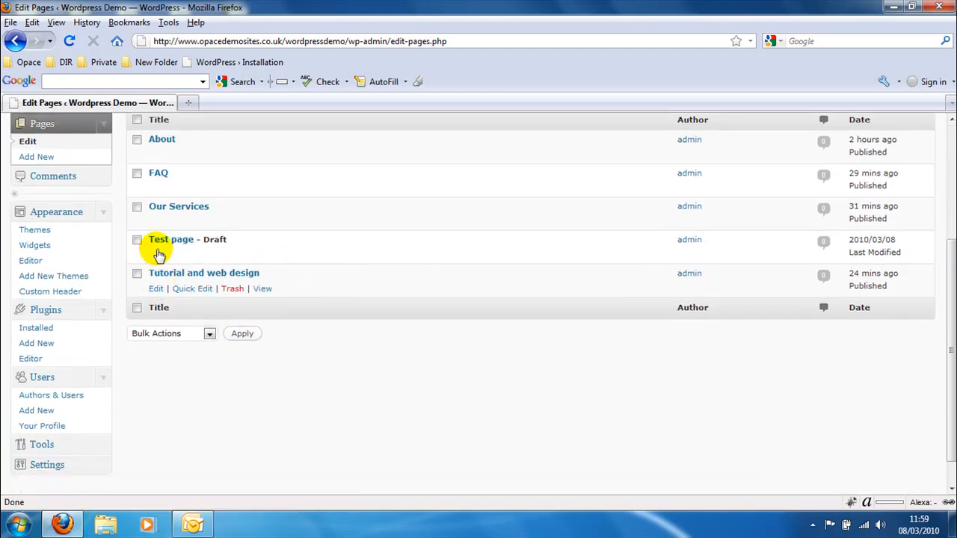
mouse_move(156, 288)
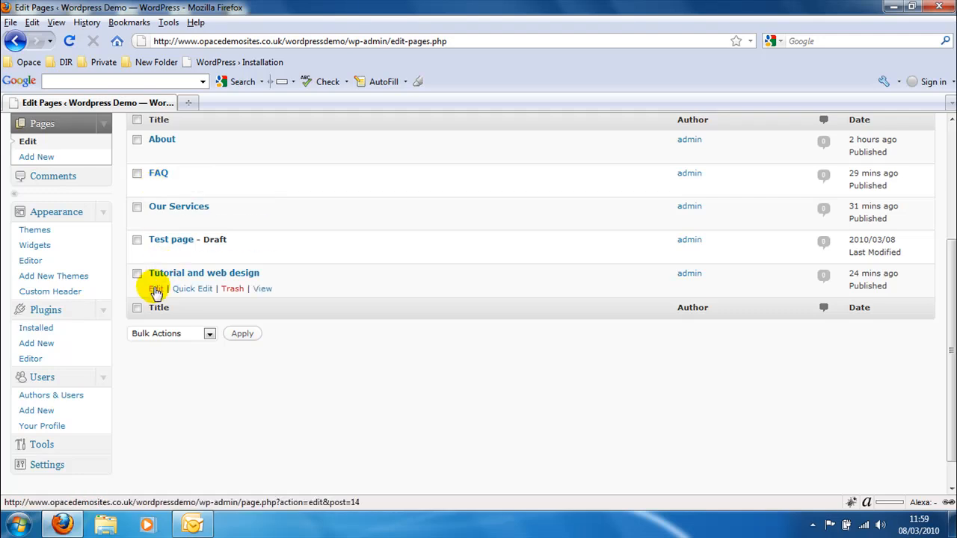
Edit 'Tutorial and web design' and choose 'Our Services' as its Parent in Attributes
left_click(155, 289)
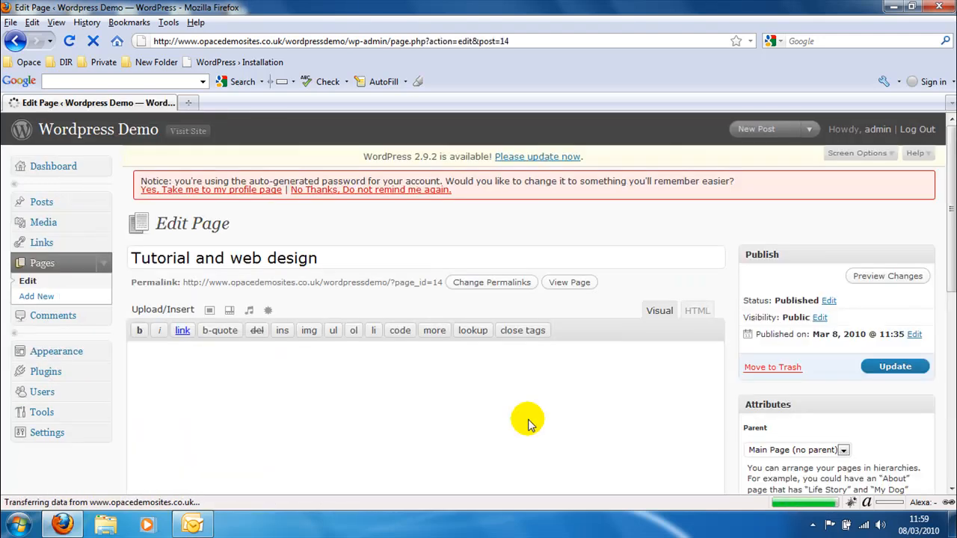
scroll("down", 3)
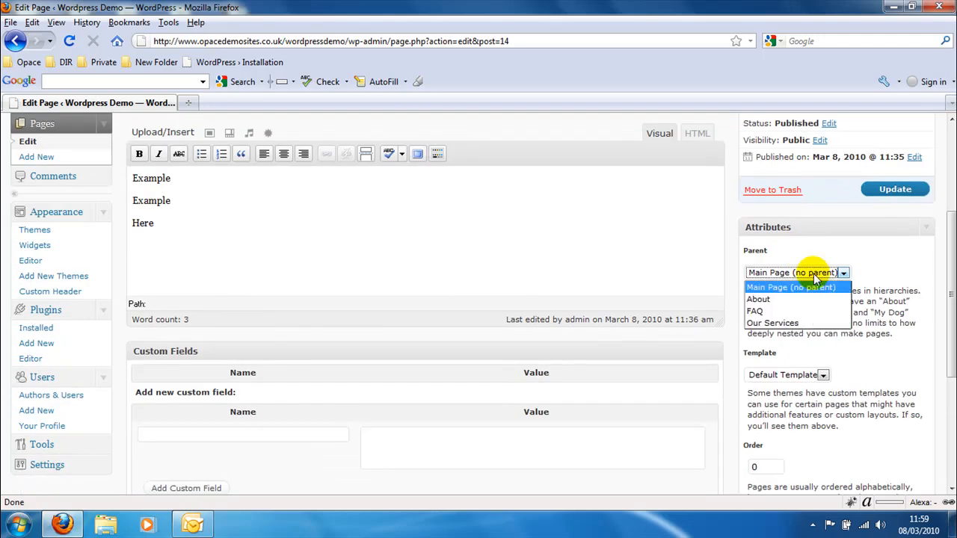
mouse_move(759, 299)
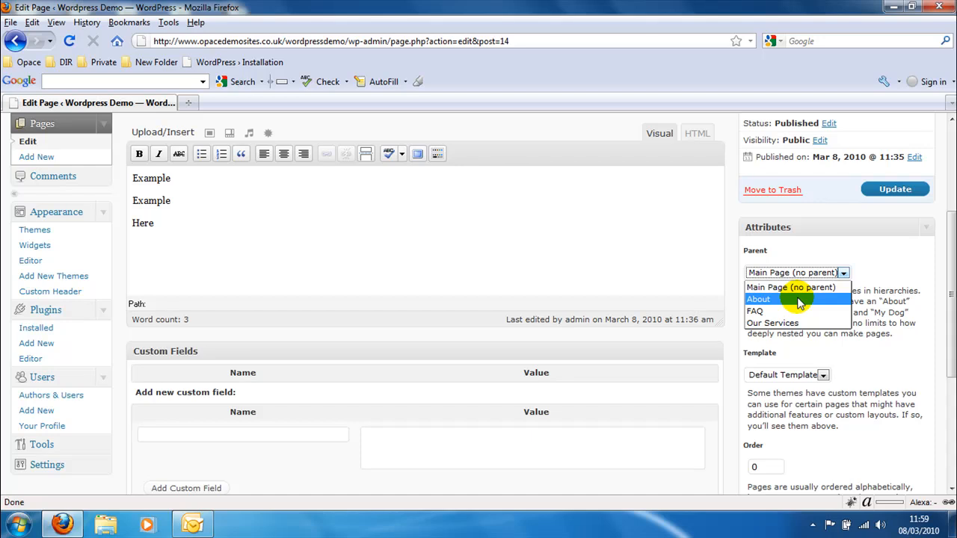
left_click(771, 323)
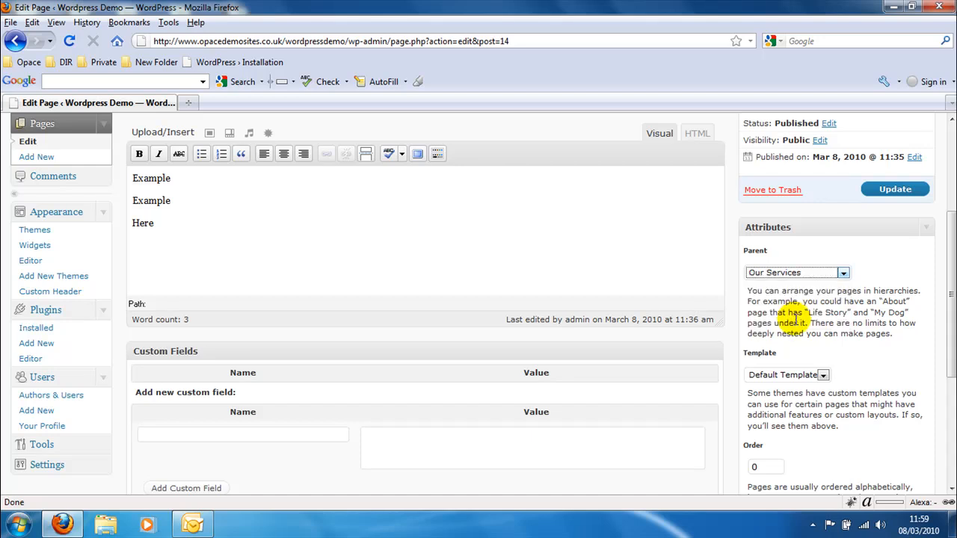
scroll("down", 3)
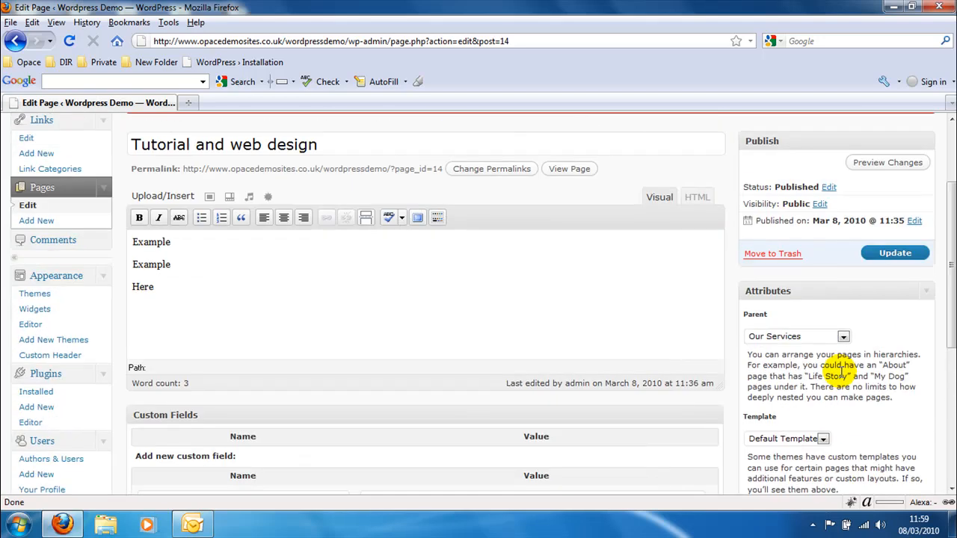
Update the page so 'Our Services' is saved as its parent
left_click(894, 253)
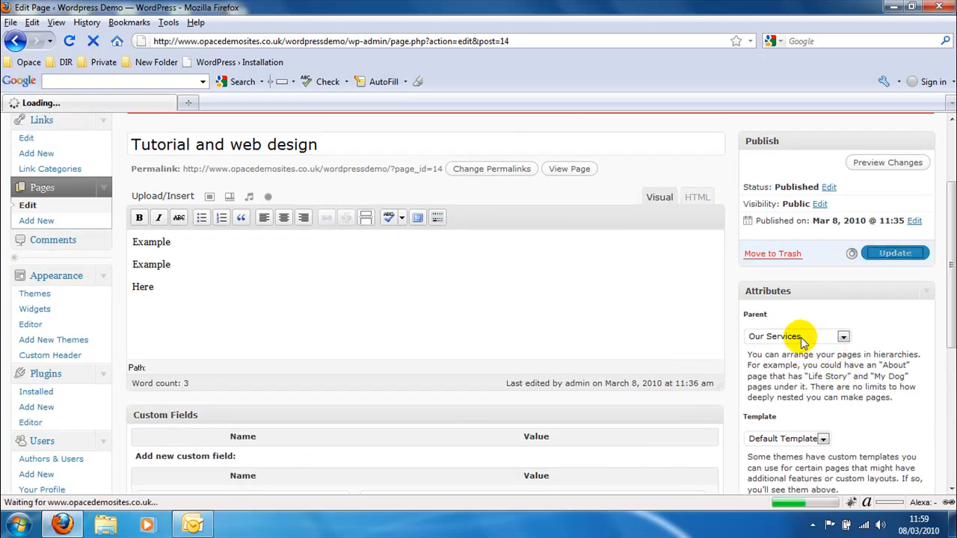
left_click(894, 253)
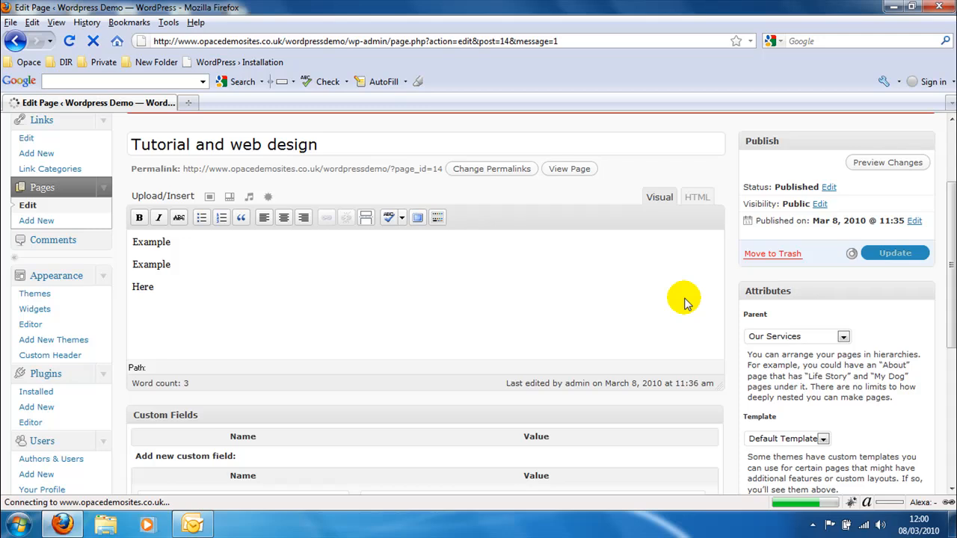
left_click(894, 253)
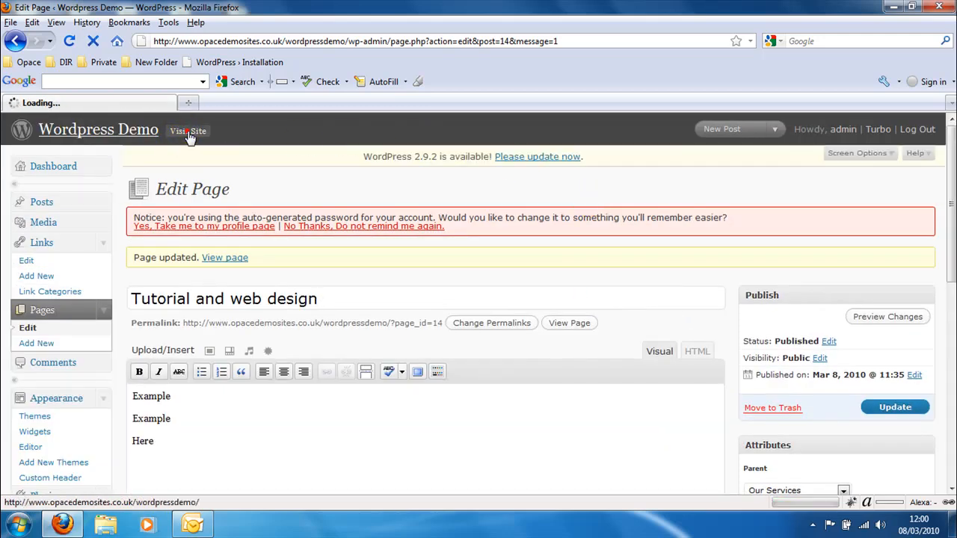
Visit the public site and open 'Tutorial and web design' from the Pages sidebar widget
left_click(189, 132)
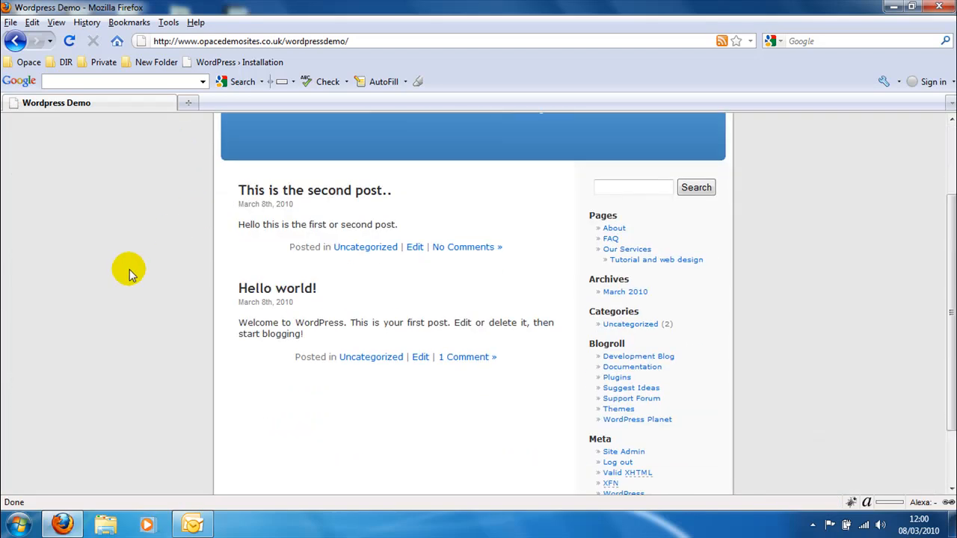
mouse_move(624, 260)
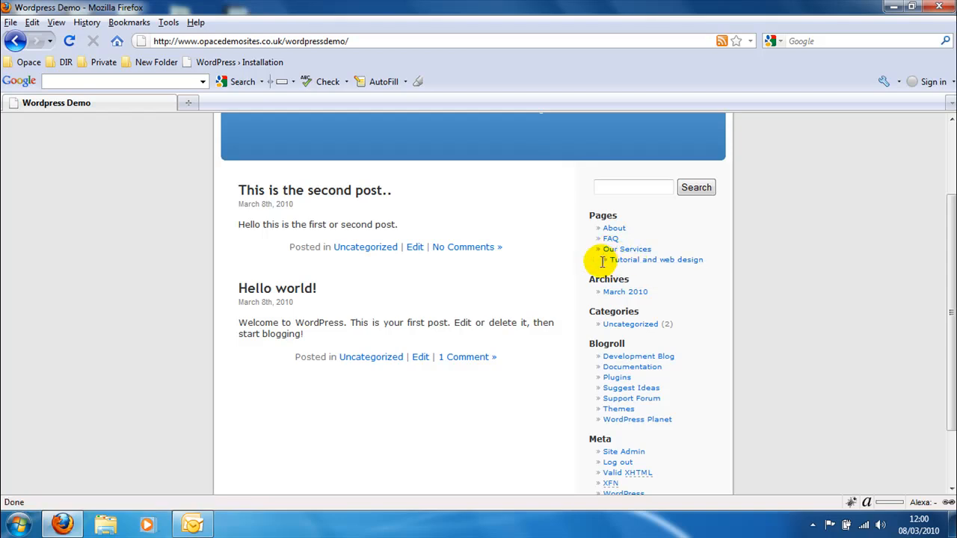
left_click(655, 260)
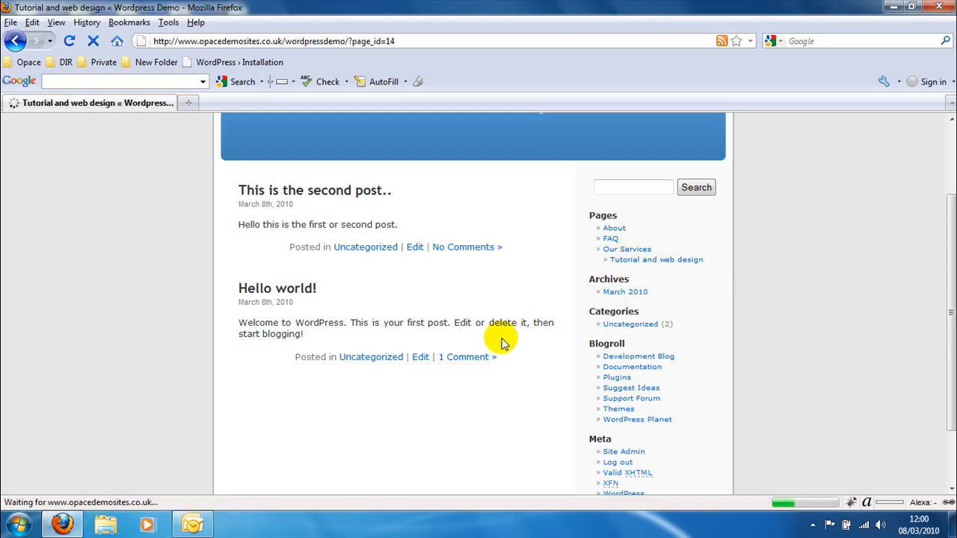
left_click(655, 261)
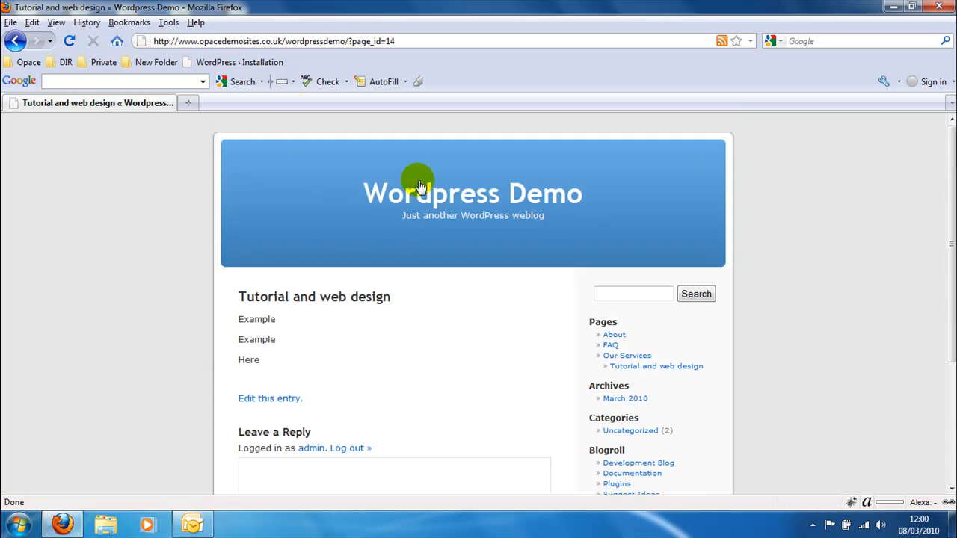